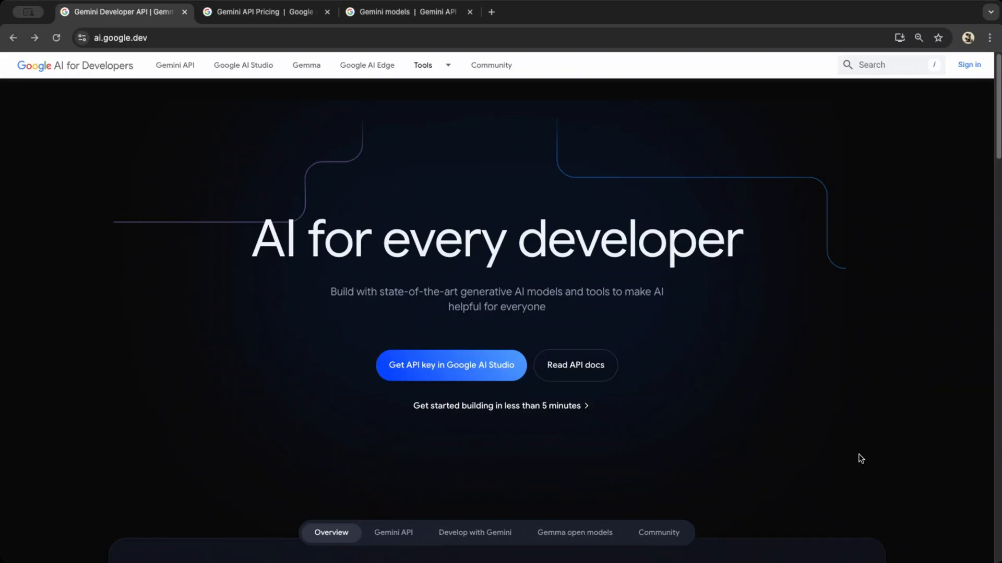
mouse_move(490, 456)
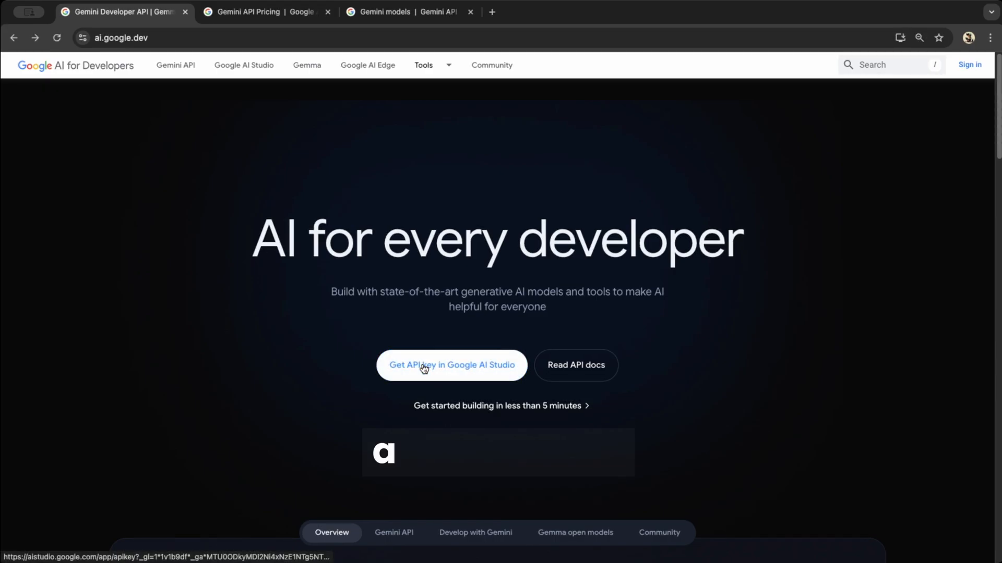
Go to the Google AI Studio API key page from ai.google.dev.
click(451, 364)
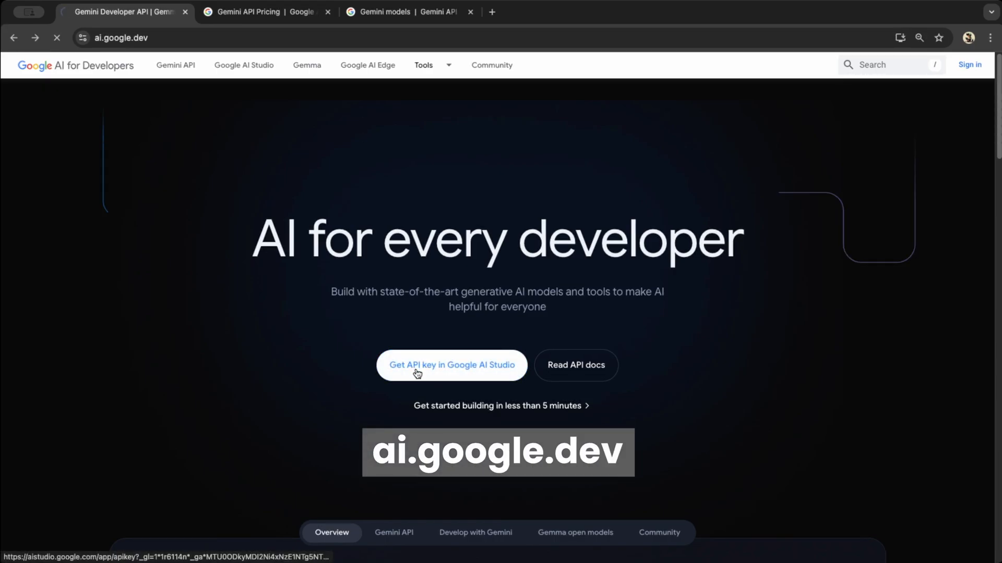
Create an API key in the existing Generative Language Client project.
click(450, 365)
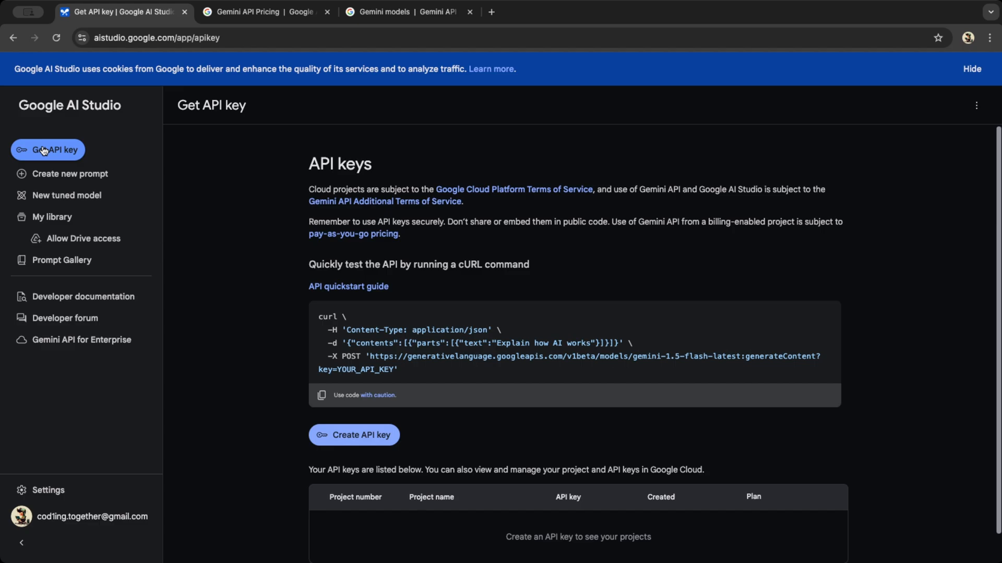
click(354, 435)
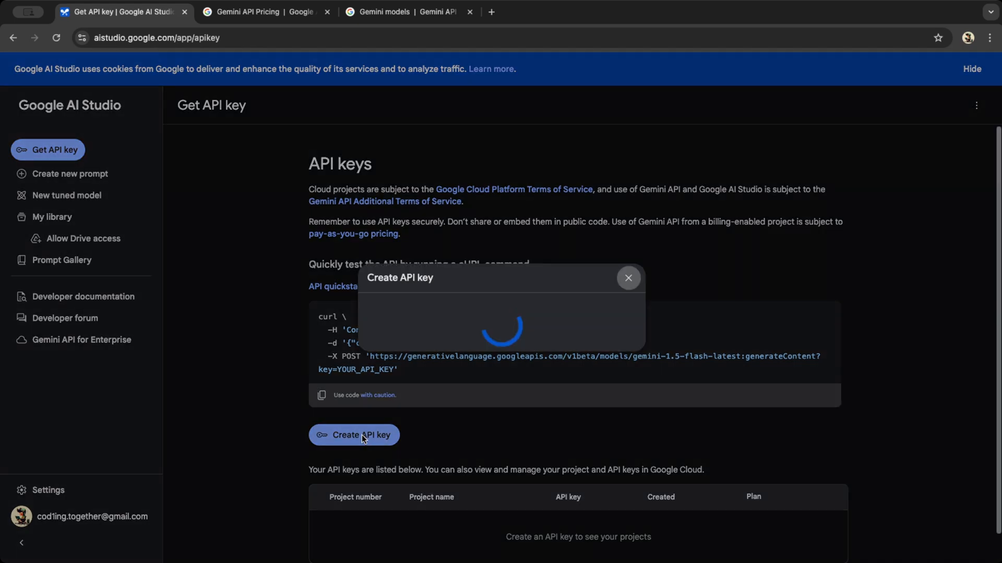
click(354, 435)
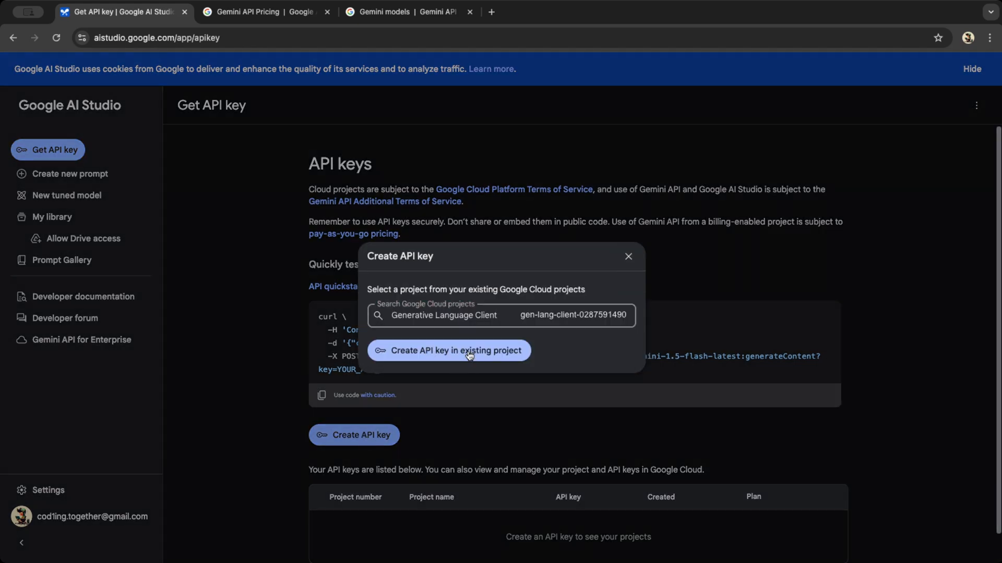
click(448, 350)
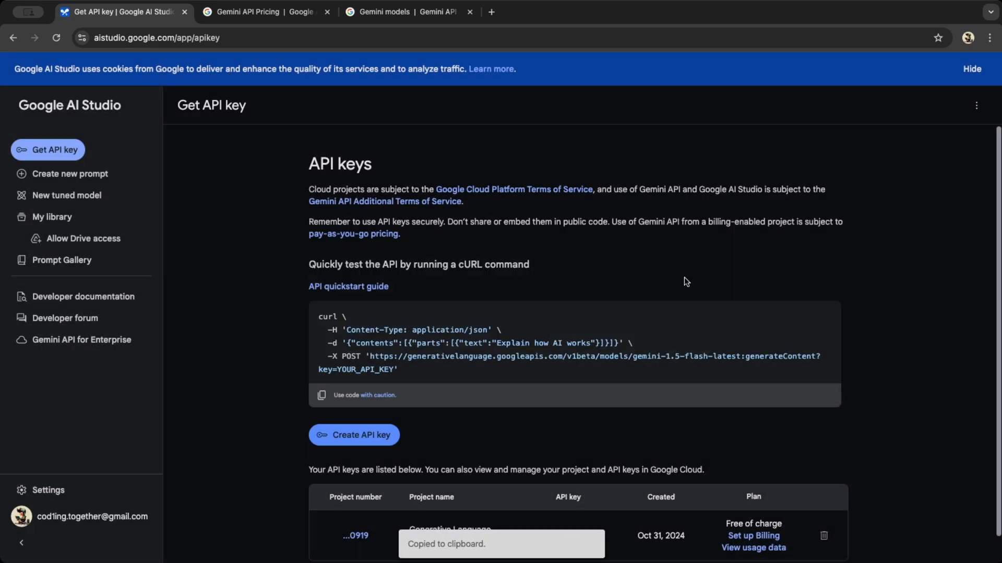
Check the Gemini API free-tier pricing for Gemini 1.5 Flash and Gemini 1.5 Pro.
click(262, 12)
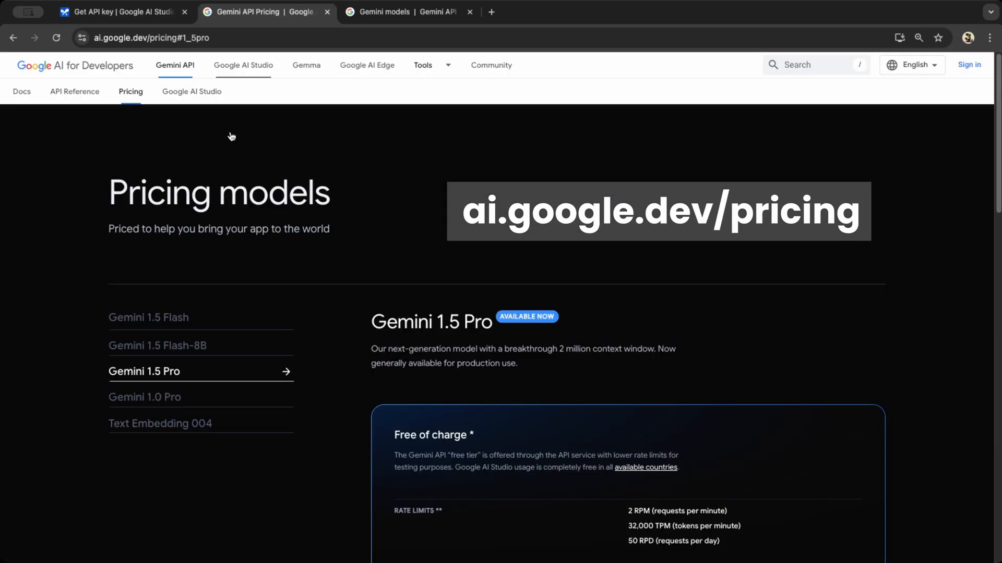
click(148, 318)
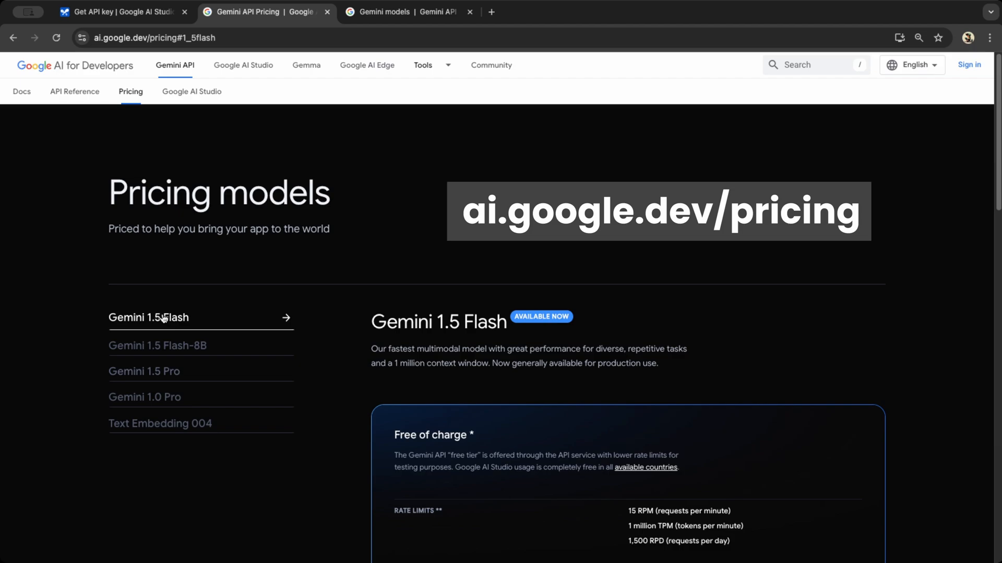
scroll(down, 3)
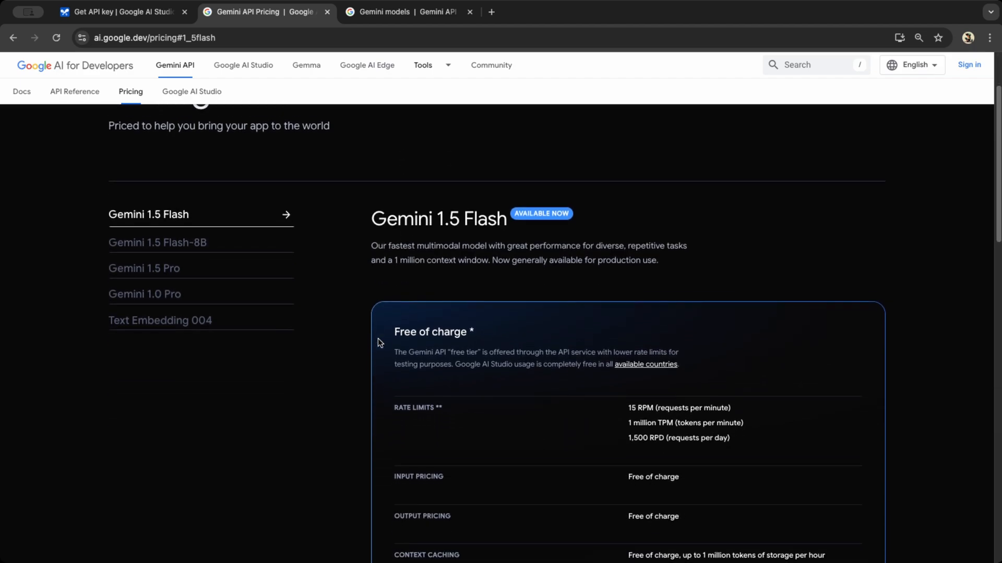
click(144, 268)
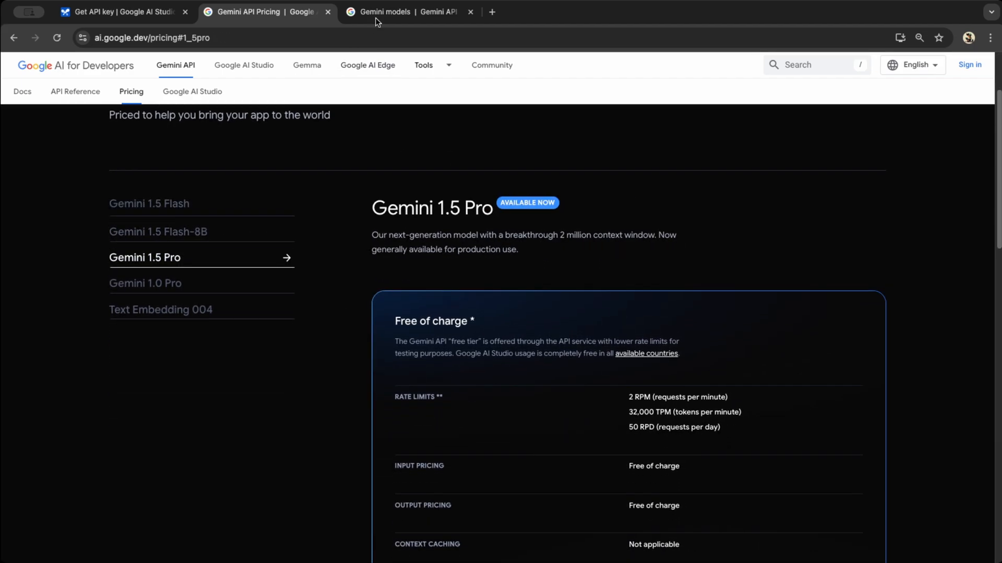
click(409, 11)
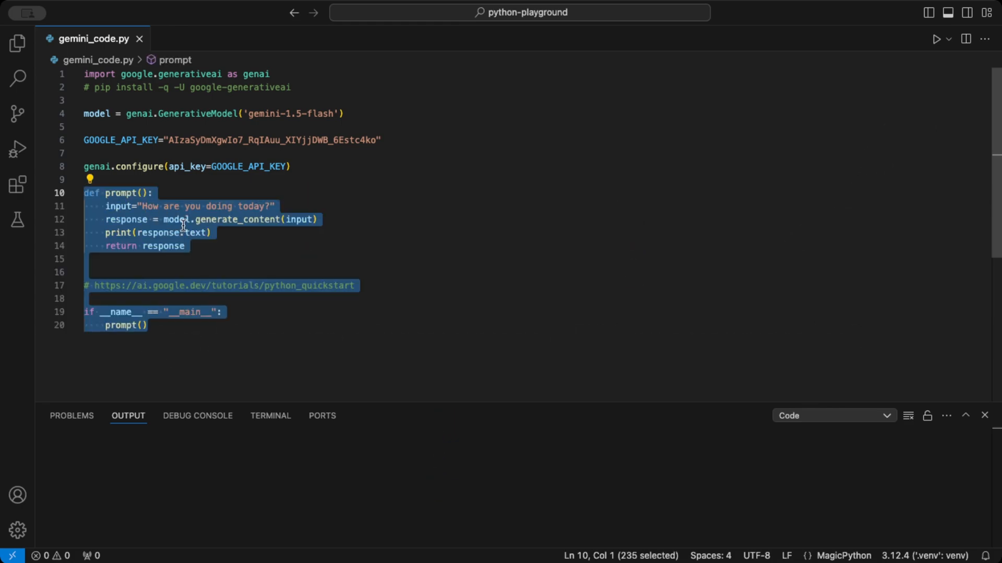
Deselect the pasted genai script in gemini_code.py.
click(275, 206)
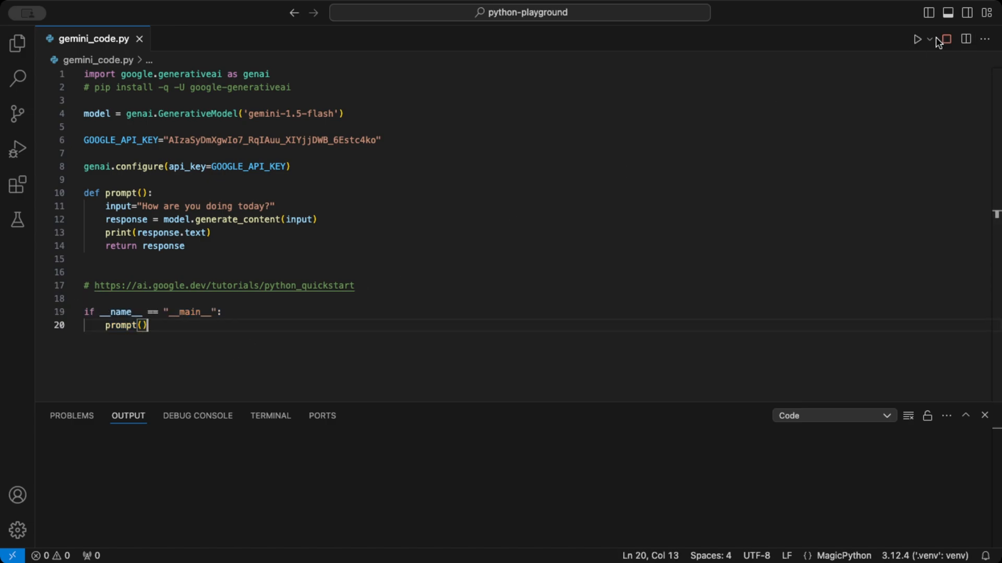
Run gemini_code.py and read Gemini's reply in the output panel.
click(917, 39)
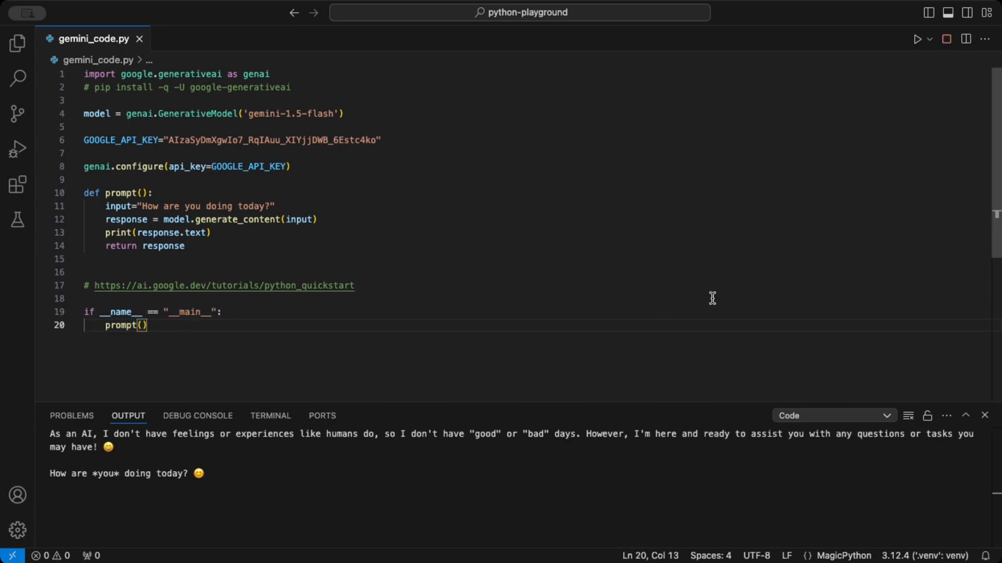
double_click(342, 433)
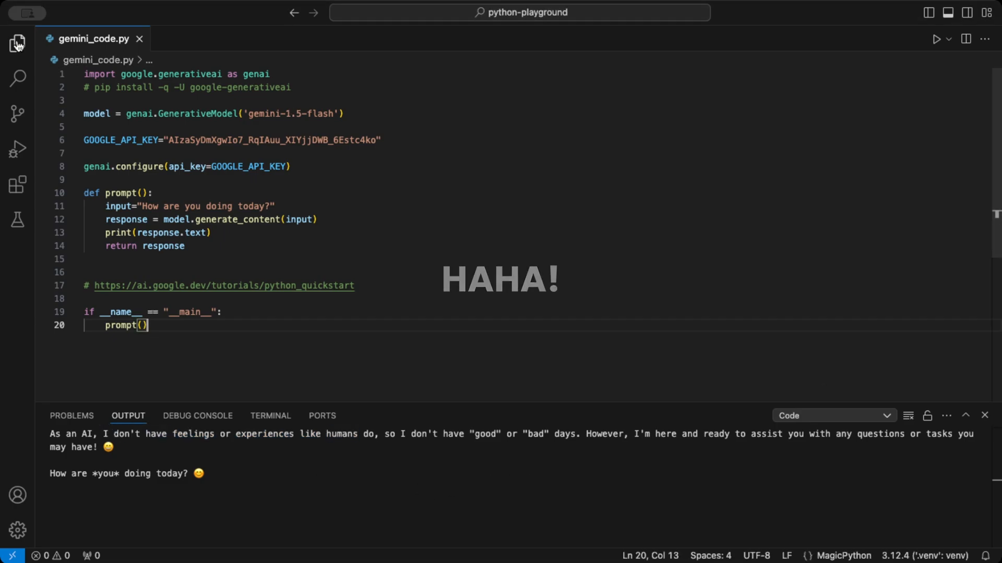
Add gemini_class.py containing the MyGeminiAI class code.
click(17, 43)
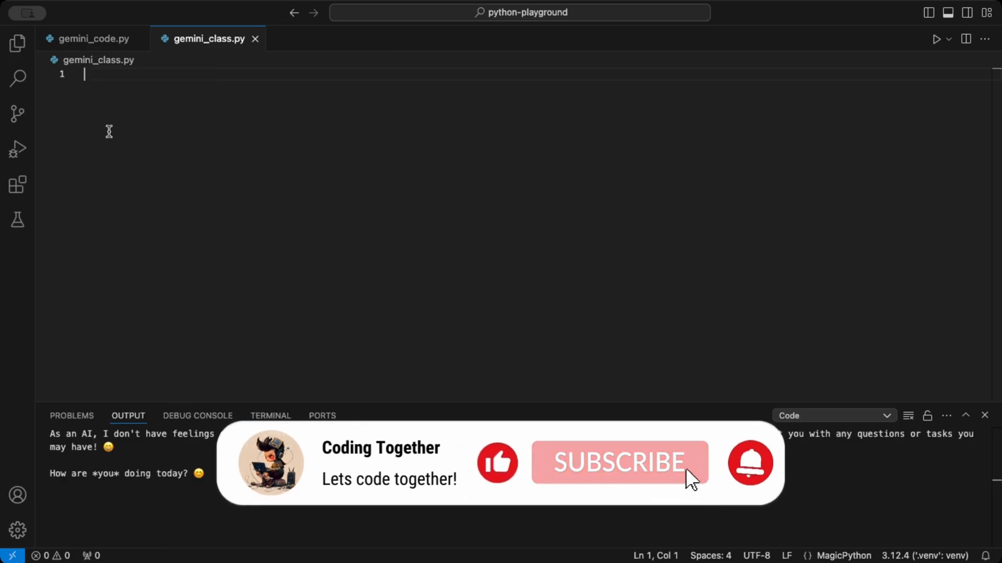
key(ctrl+a)
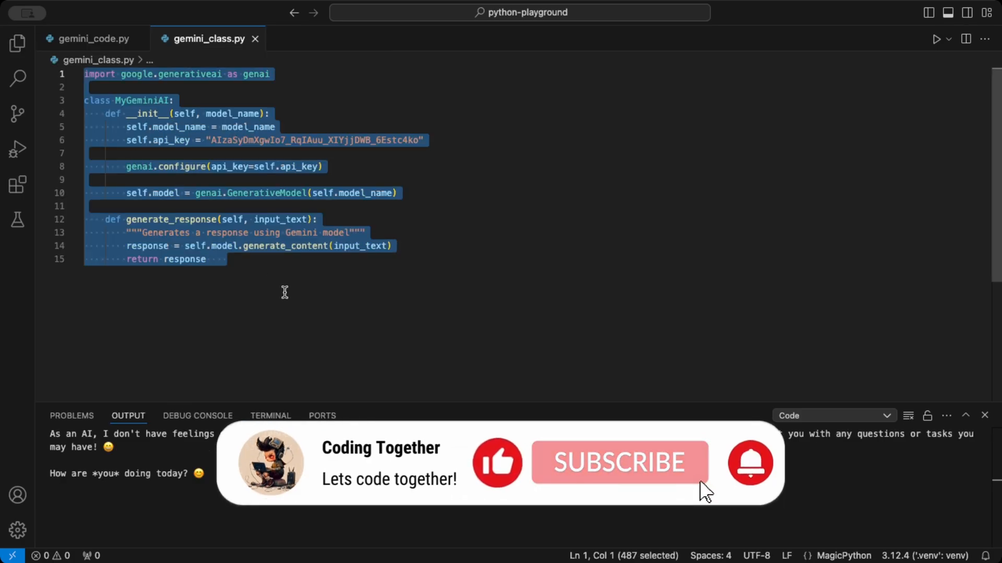
click(243, 259)
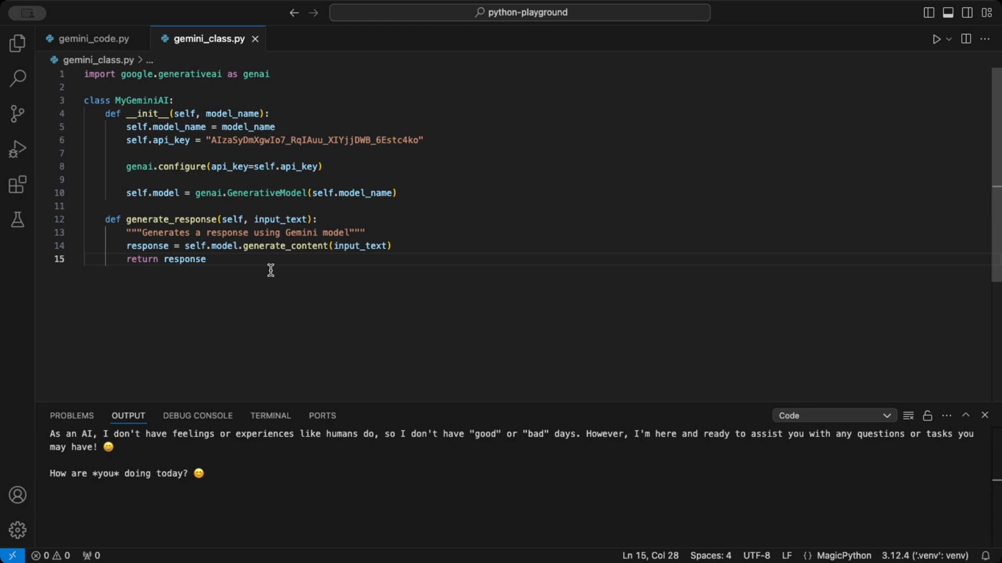
click(94, 39)
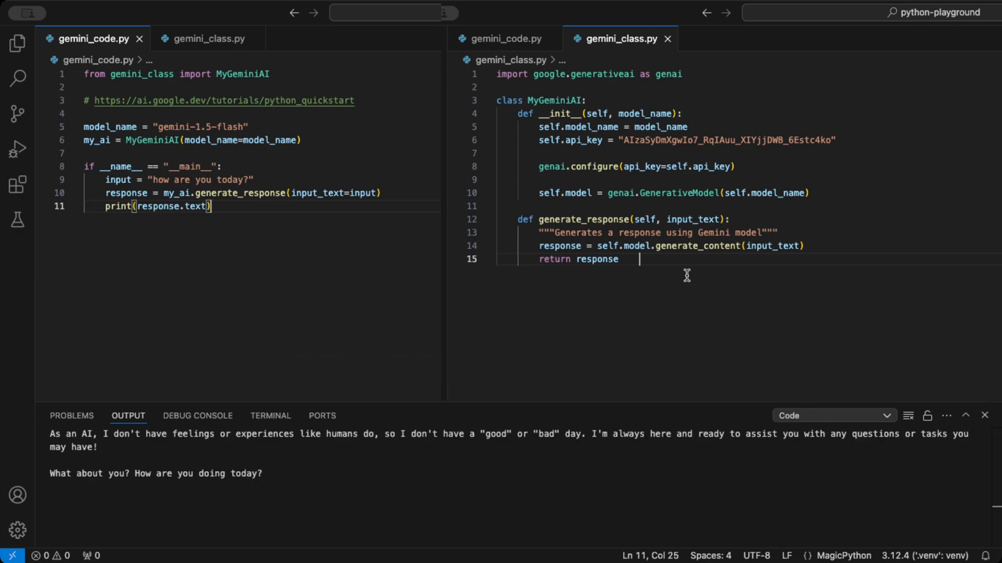
Highlight the phrase about feelings in Gemini's new reply in the output.
drag(203, 434, 376, 433)
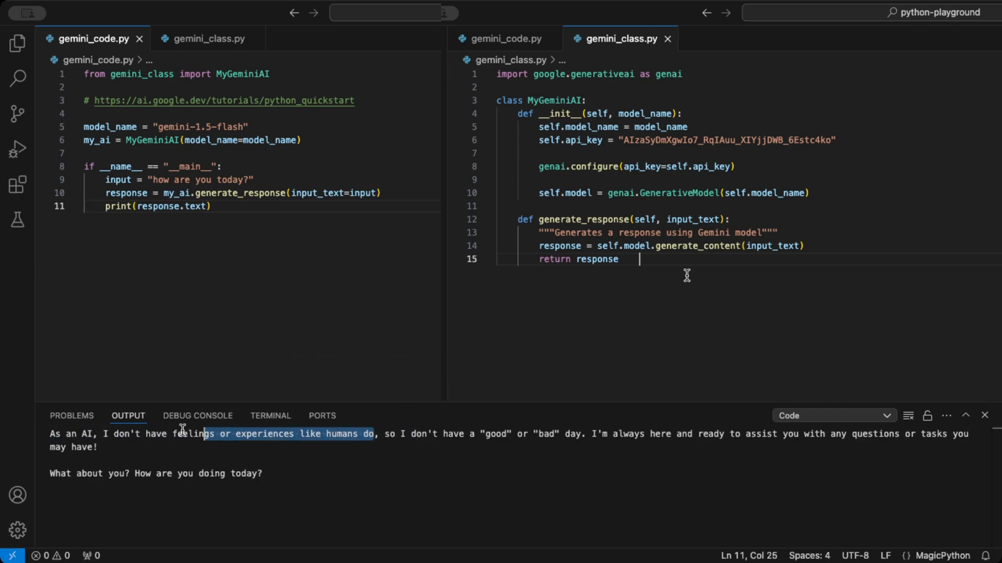